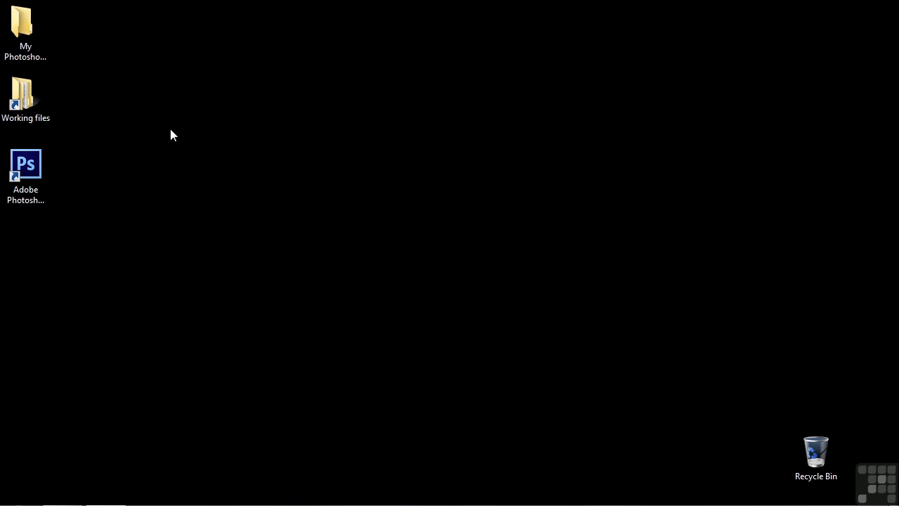
- Launch Photoshop and create a 1200×1200 px, 300 ppi transparent document
double_click(26, 169)
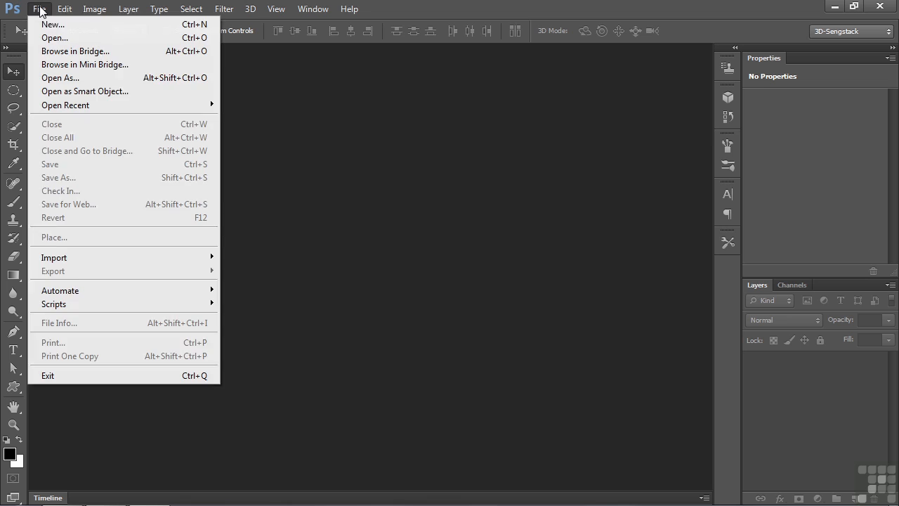
click(52, 23)
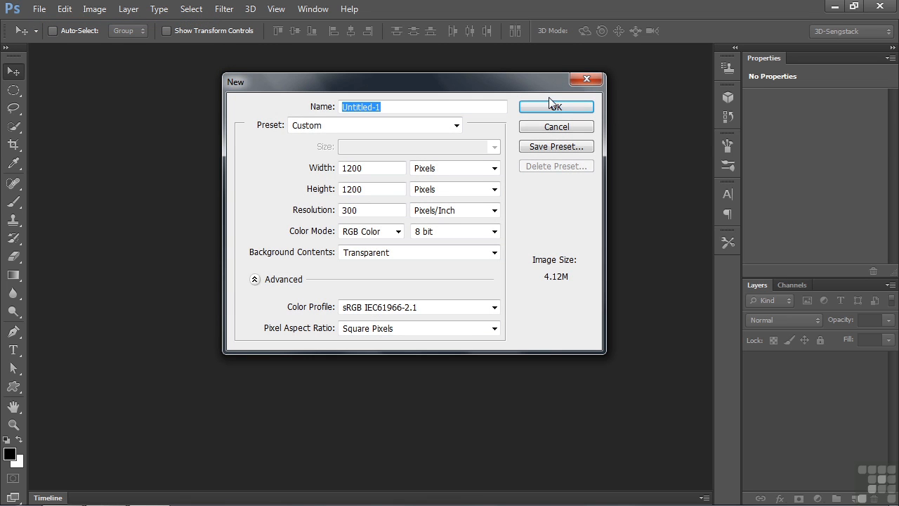
click(556, 106)
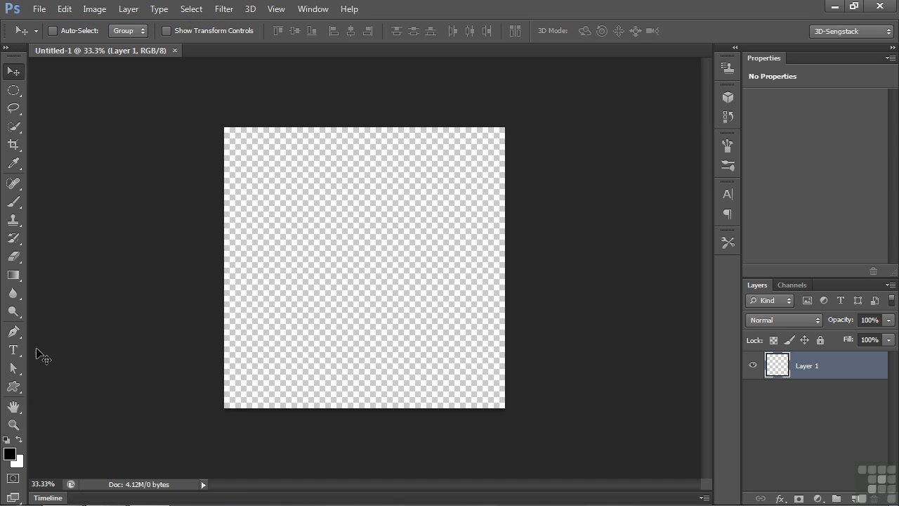
- Type 'Distort' as a gold Times New Roman text layer and commit it
click(13, 350)
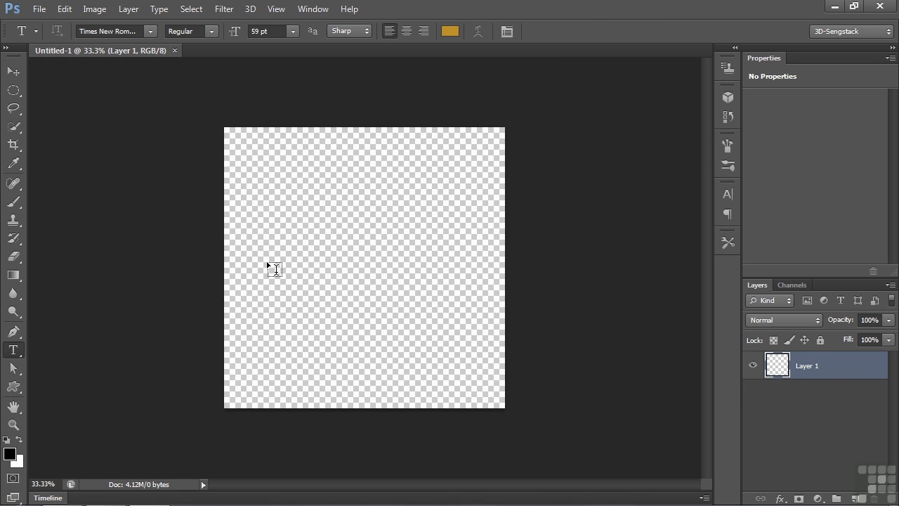
text(D)
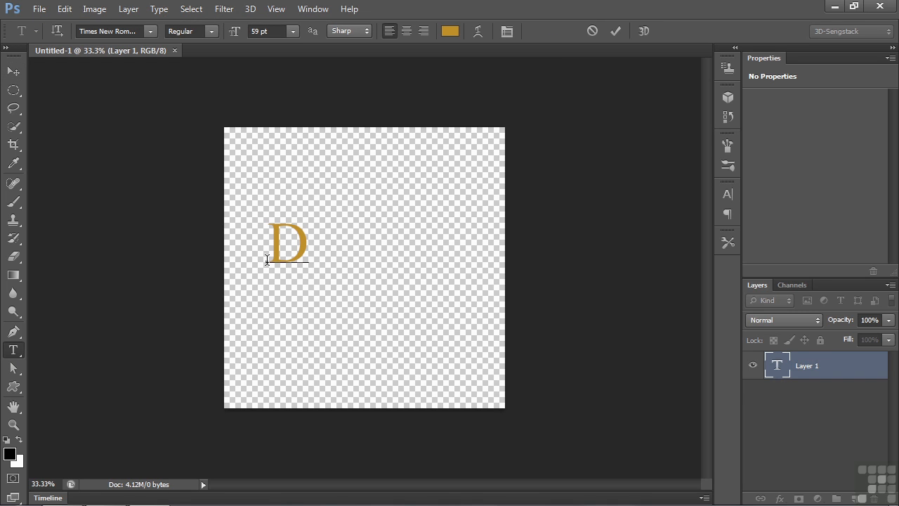
text(istort)
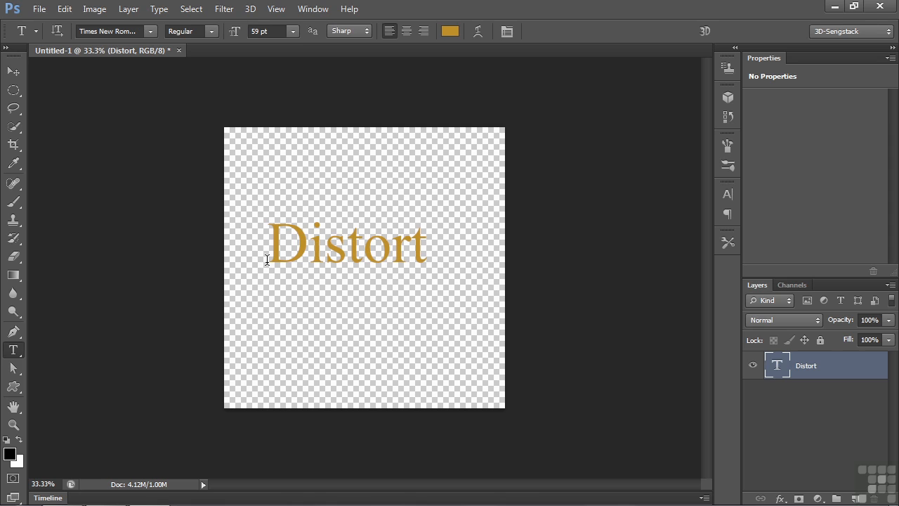
click(13, 71)
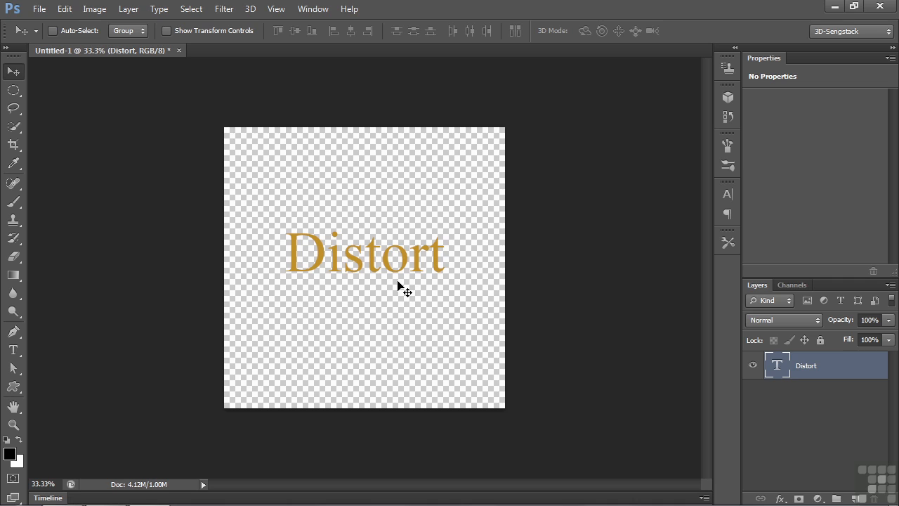
mouse_move(776, 366)
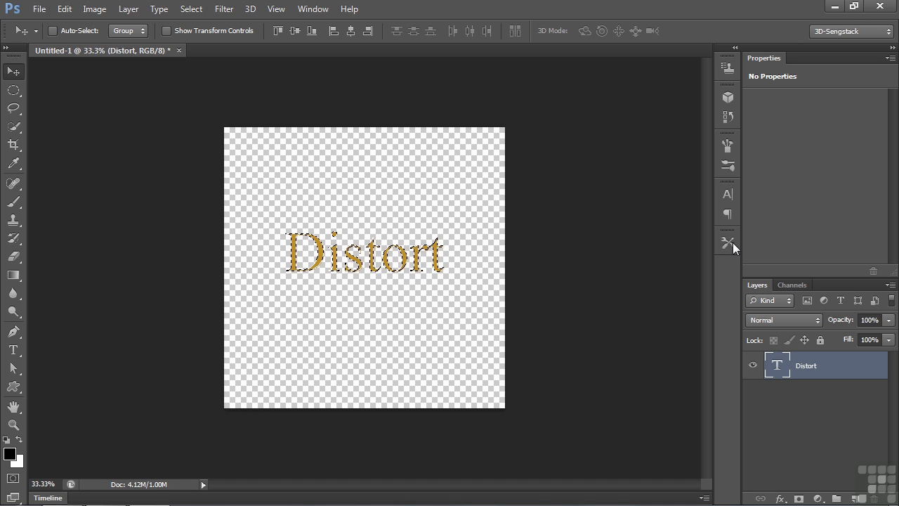
- Make a work path from the Distort letter selection in the Paths panel, then return to Layers
click(313, 8)
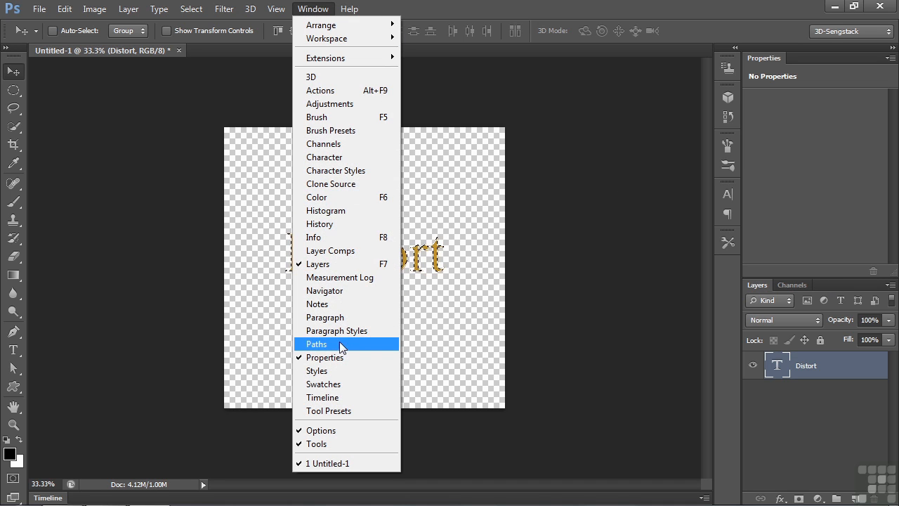
click(316, 344)
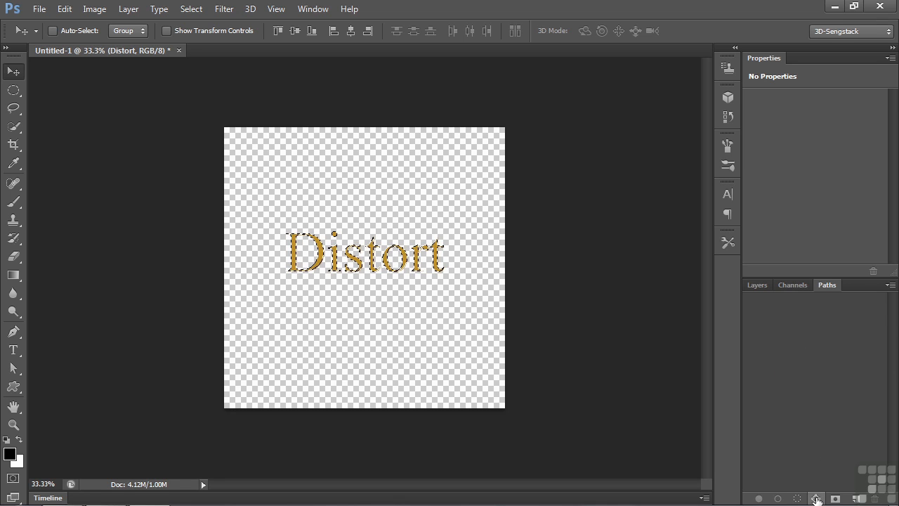
mouse_move(817, 499)
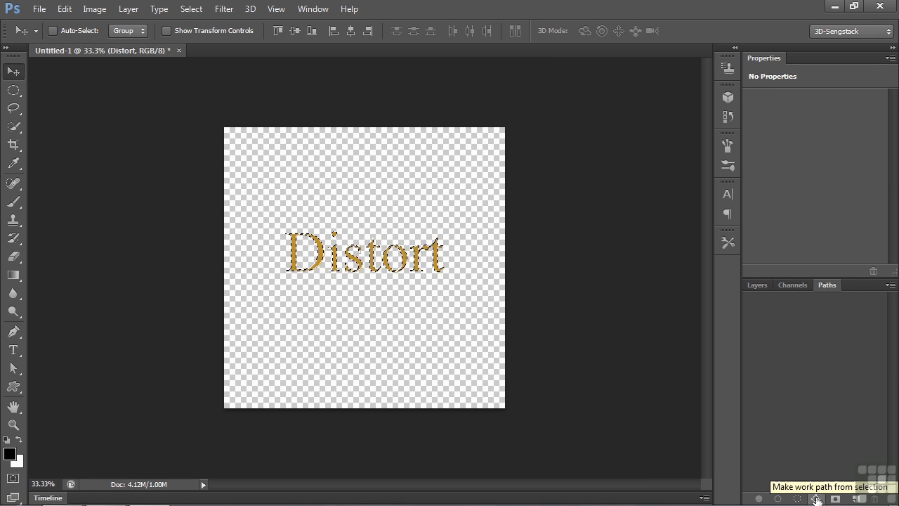
click(816, 499)
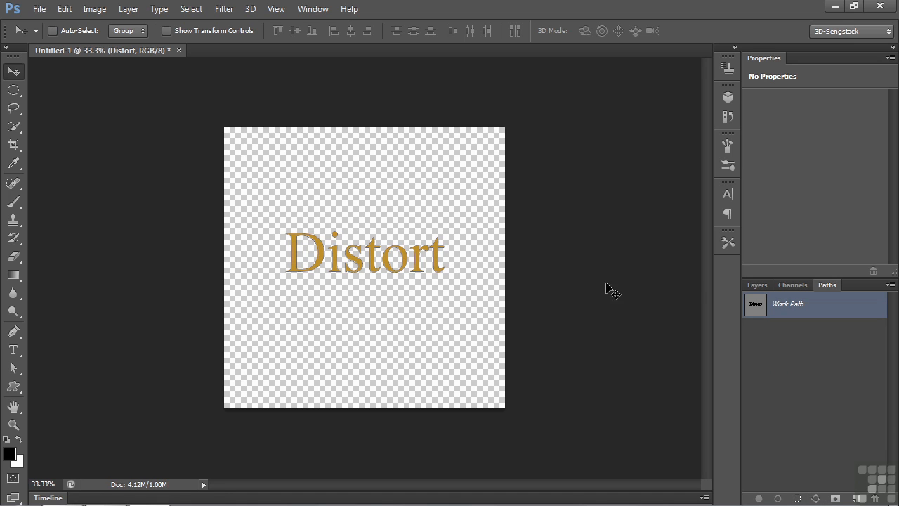
click(757, 284)
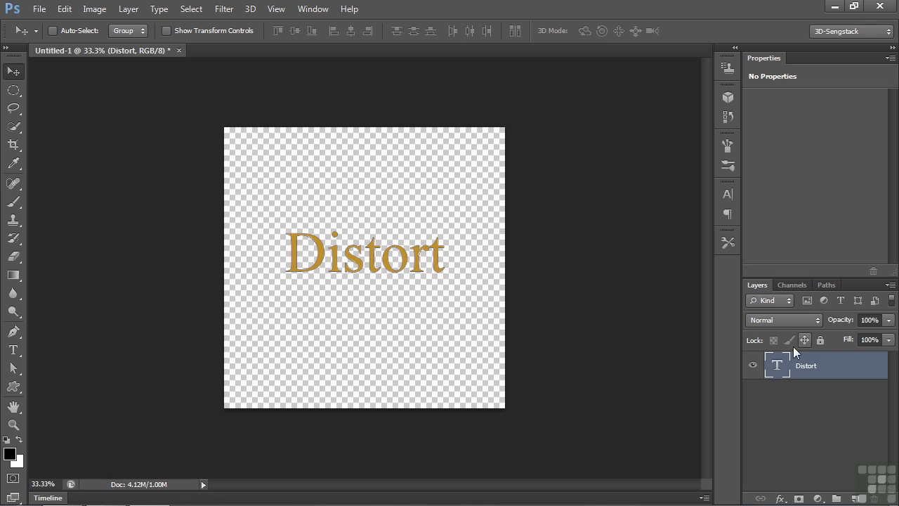
- Hide the Distort text layer so only the work path outline shows
click(753, 365)
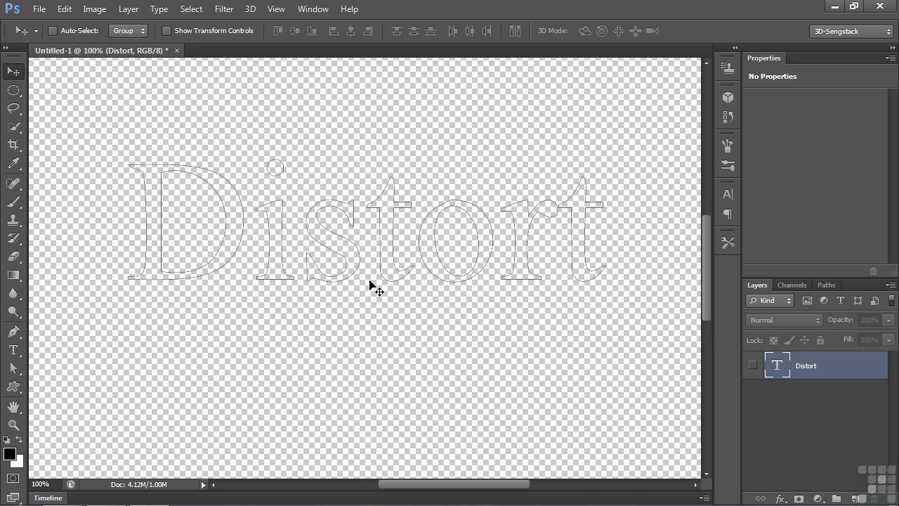
mouse_move(176, 200)
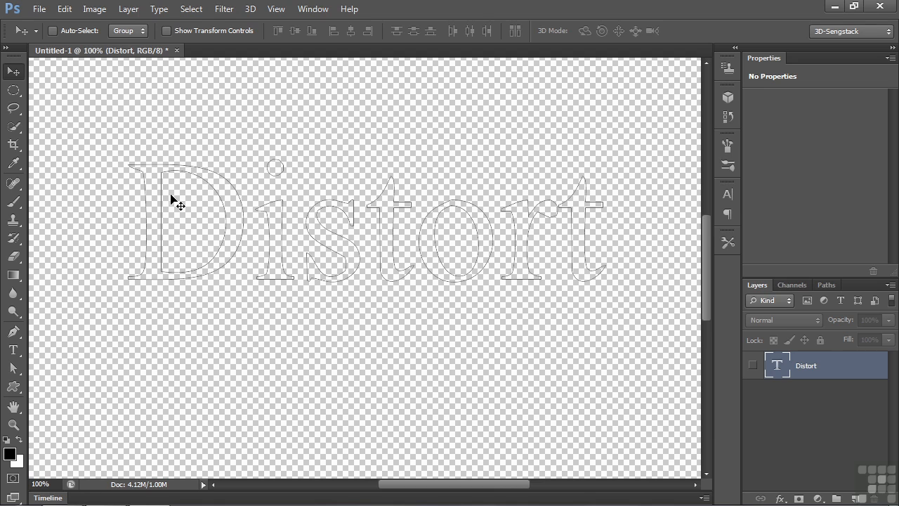
mouse_move(30, 373)
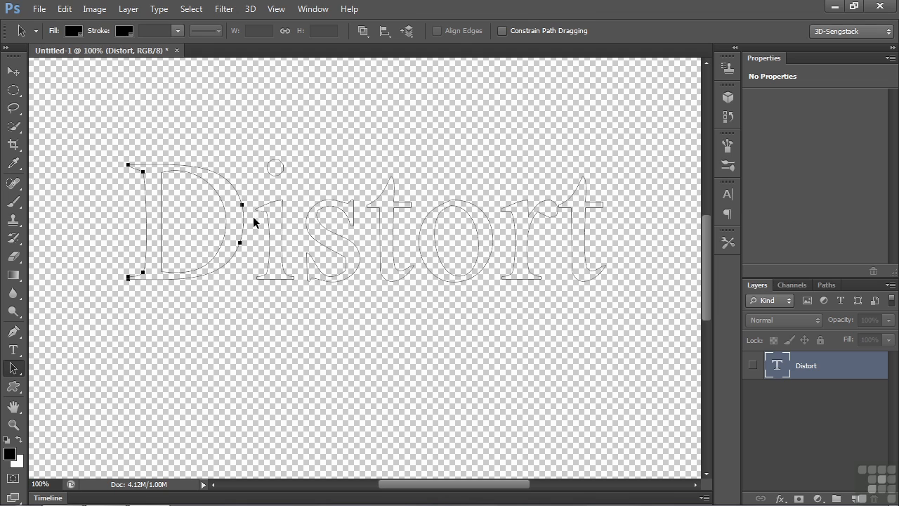
mouse_move(216, 305)
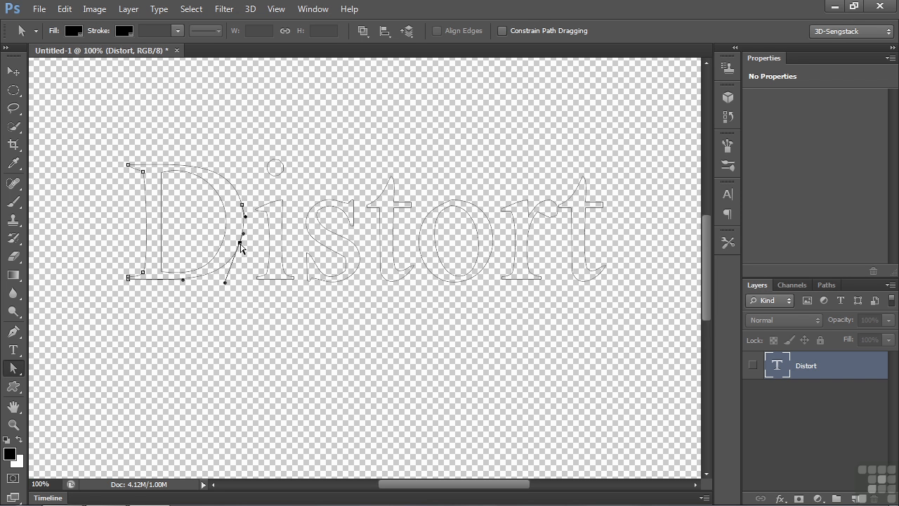
mouse_move(187, 214)
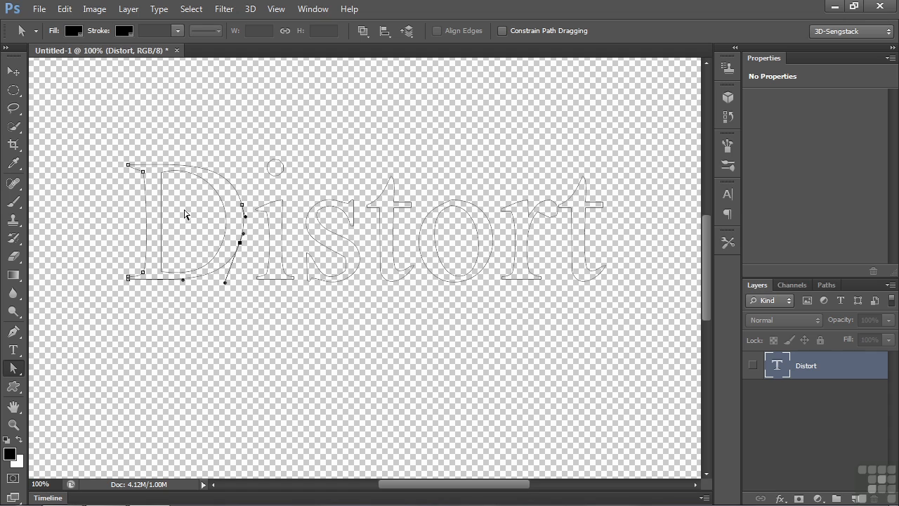
mouse_move(165, 170)
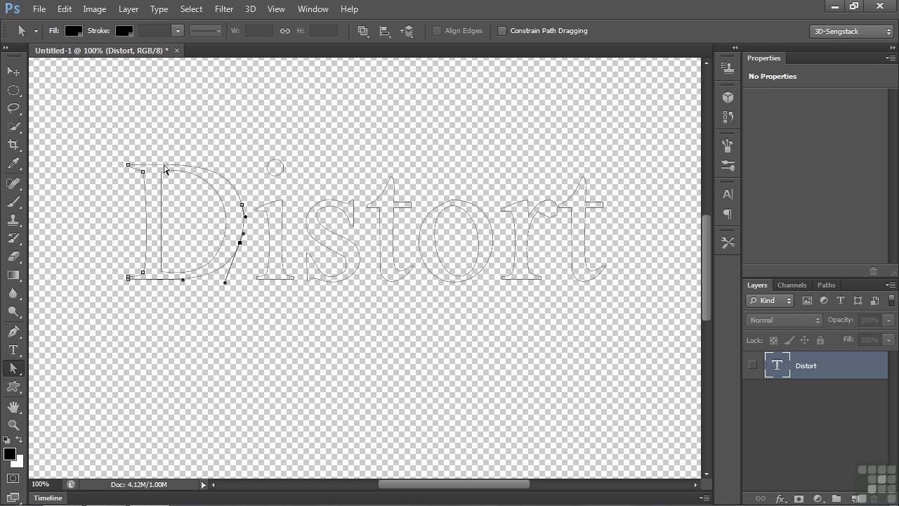
mouse_move(209, 185)
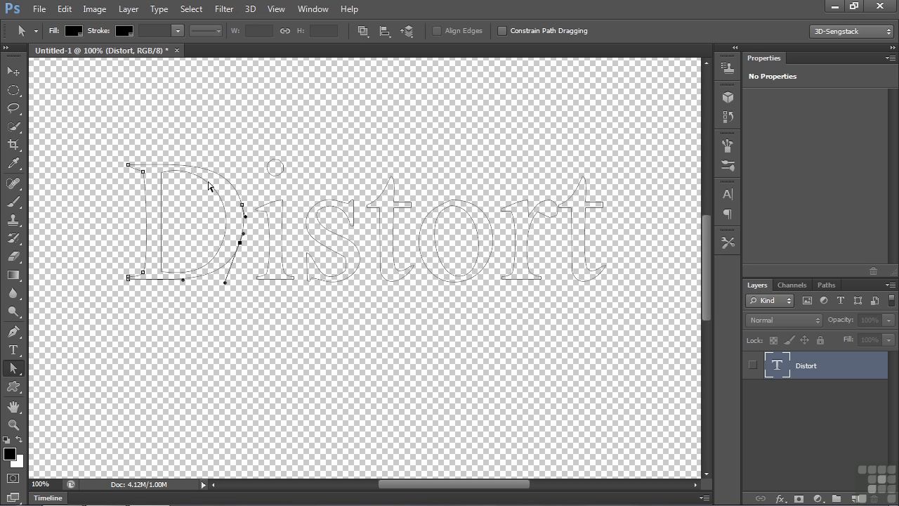
mouse_move(235, 228)
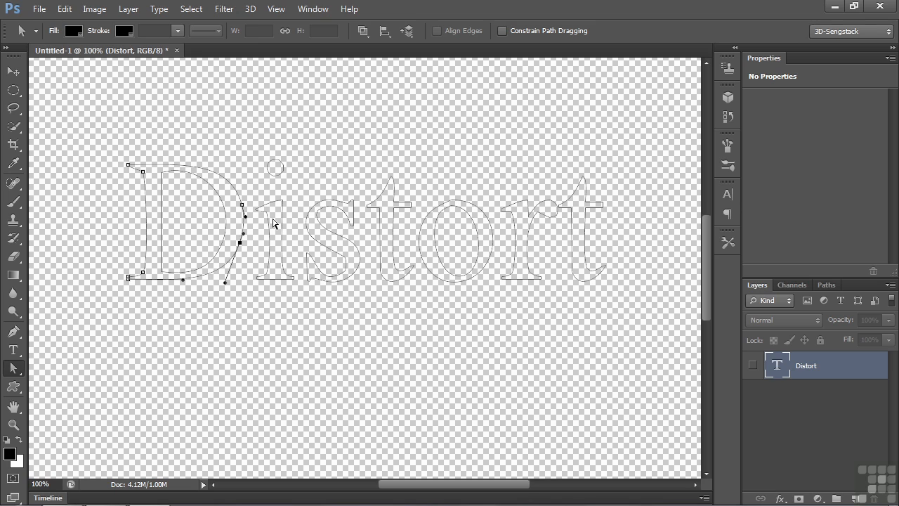
mouse_move(165, 181)
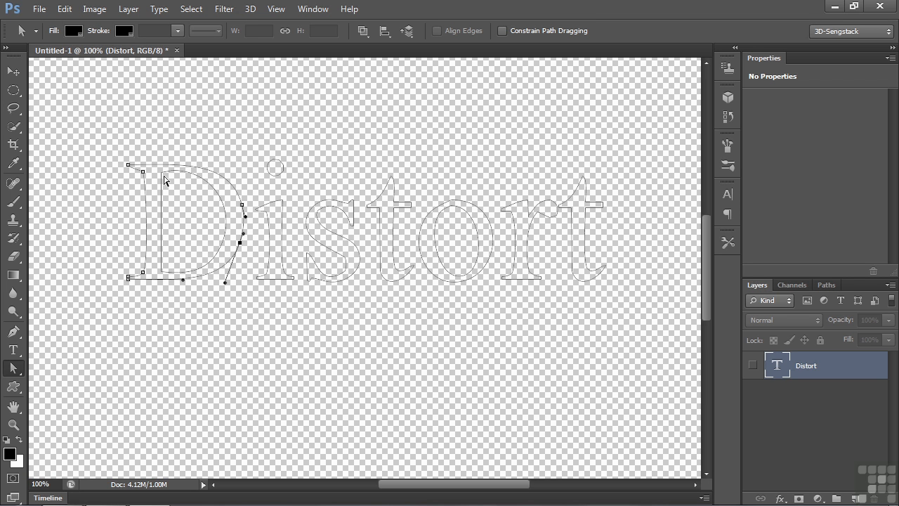
mouse_move(172, 292)
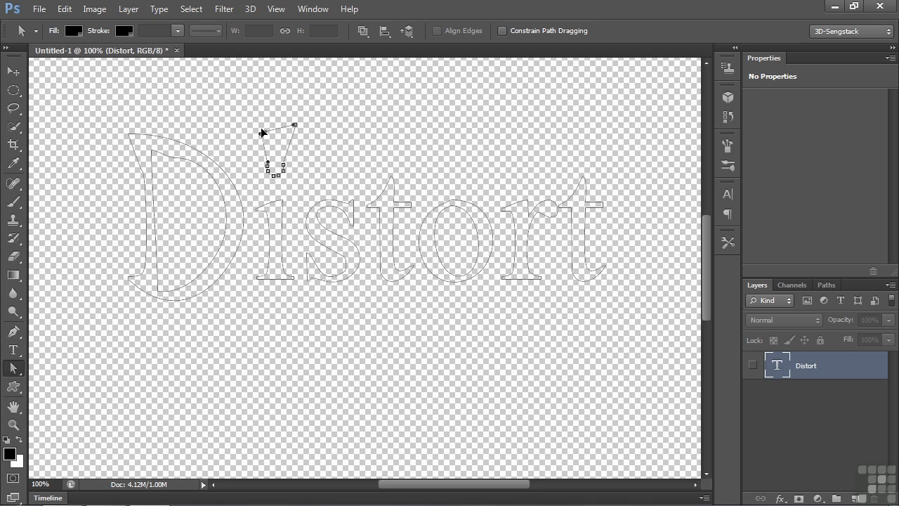
- Drag anchor points to warp the i, s, both t's and r into spiky, stretched shapes
drag(262, 132, 259, 295)
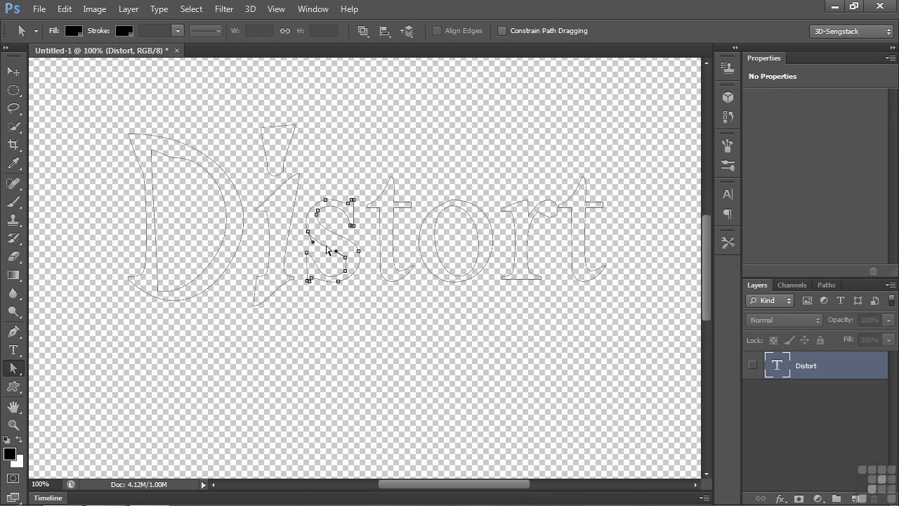
drag(334, 253, 334, 295)
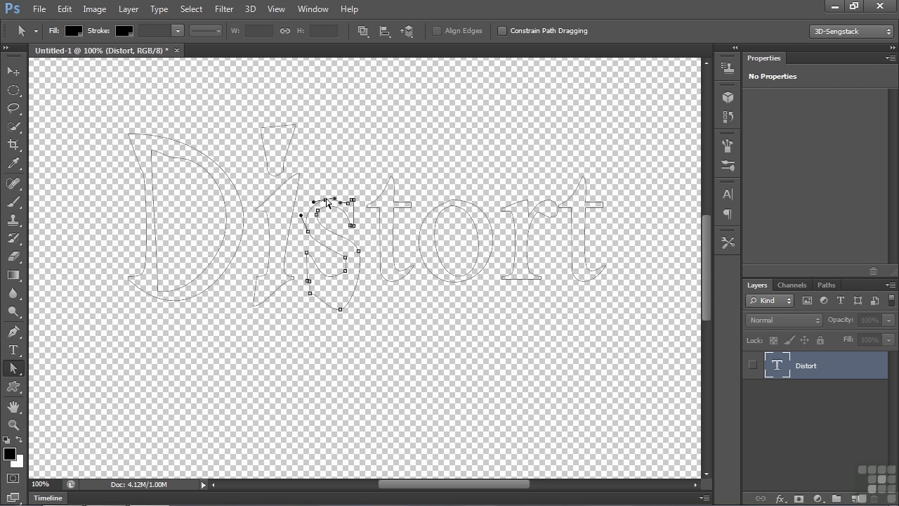
drag(326, 204, 351, 184)
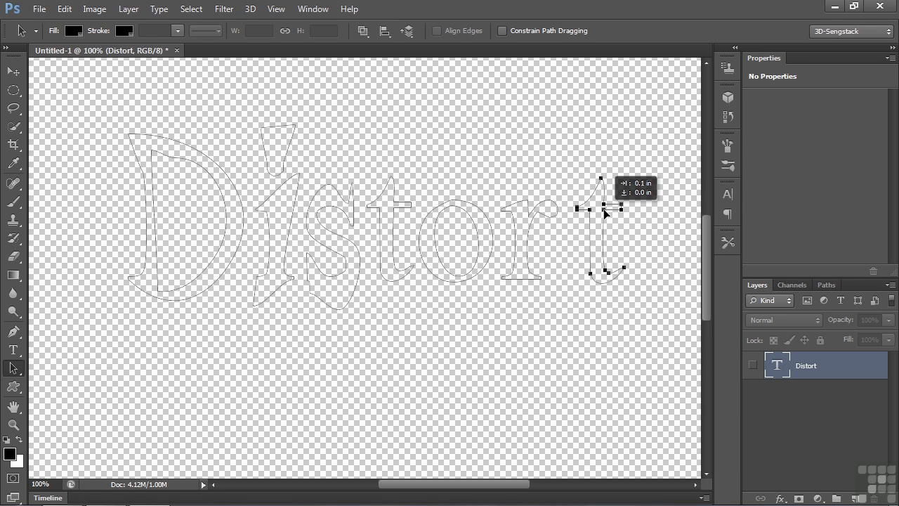
drag(605, 207, 625, 207)
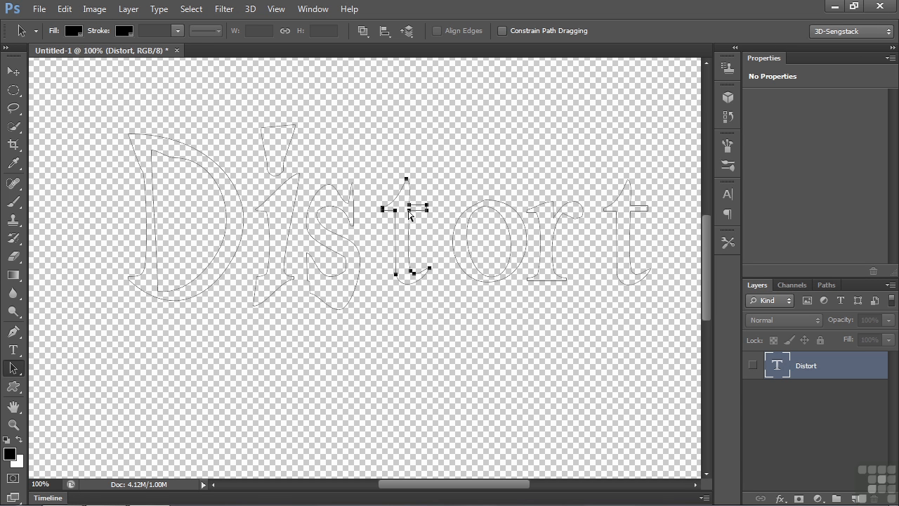
drag(406, 177, 414, 147)
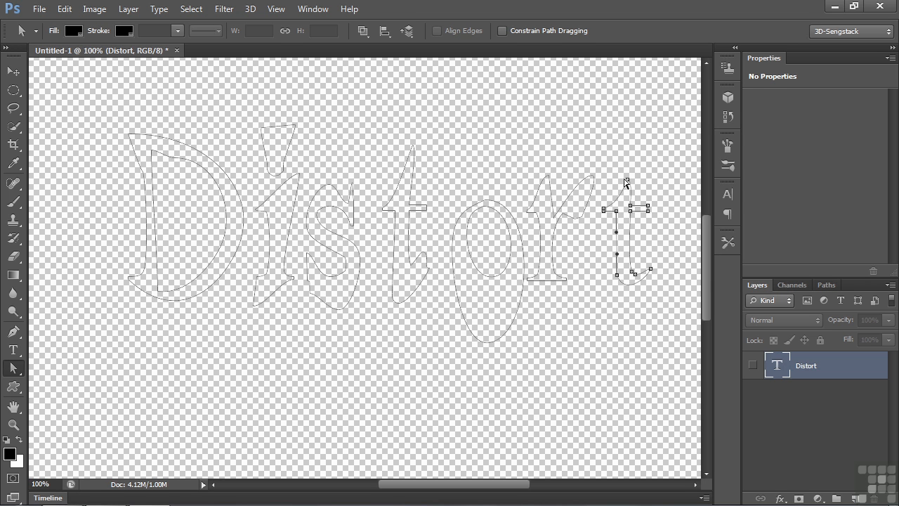
drag(625, 179, 646, 133)
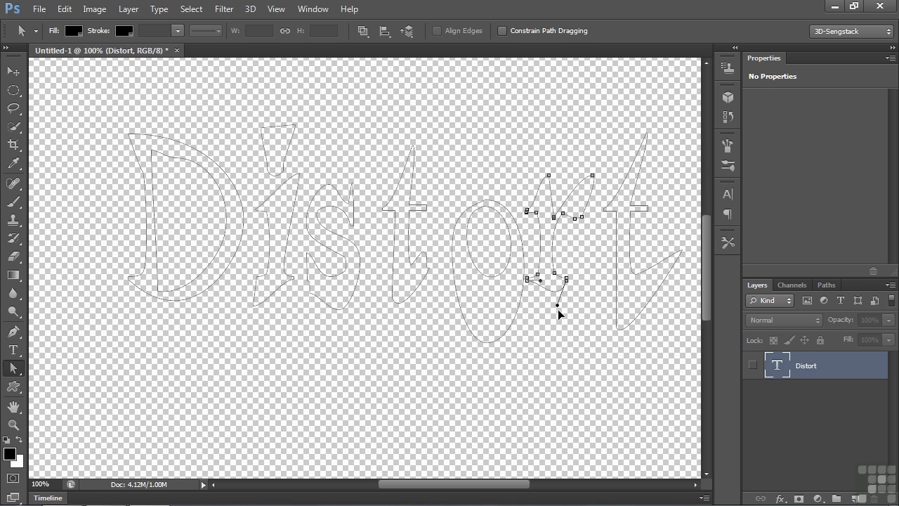
drag(559, 302, 543, 319)
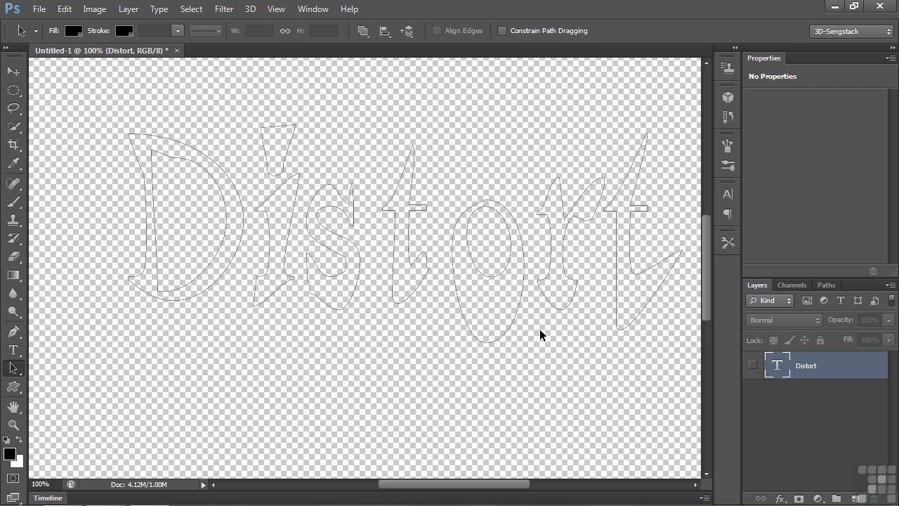
click(728, 97)
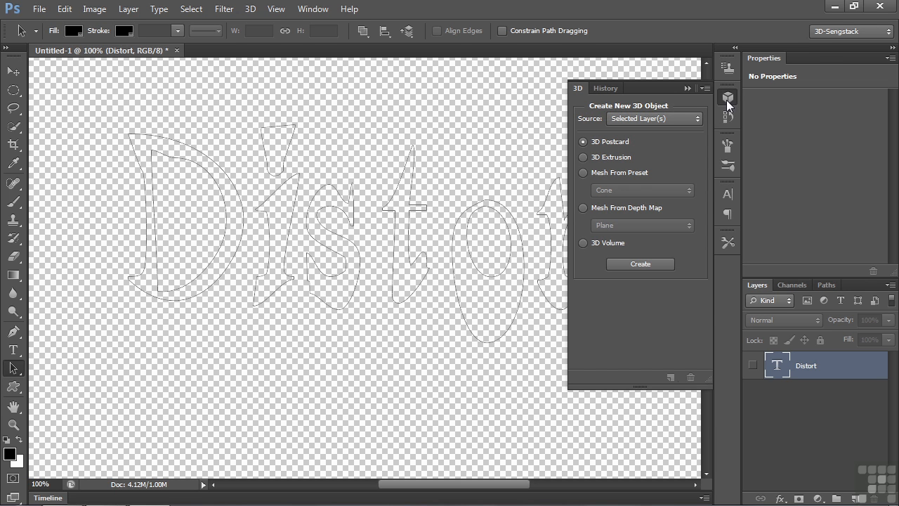
- Create a 3D Extrusion from the Work Path source
click(654, 118)
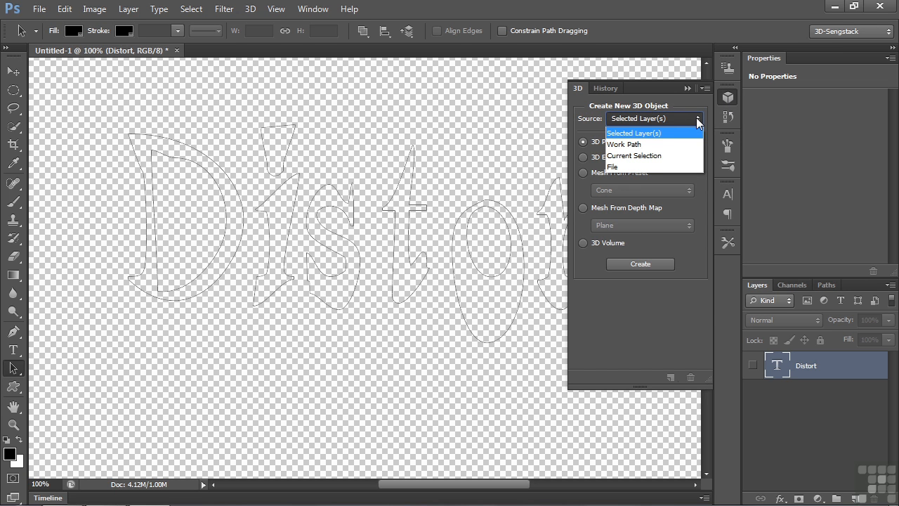
click(624, 144)
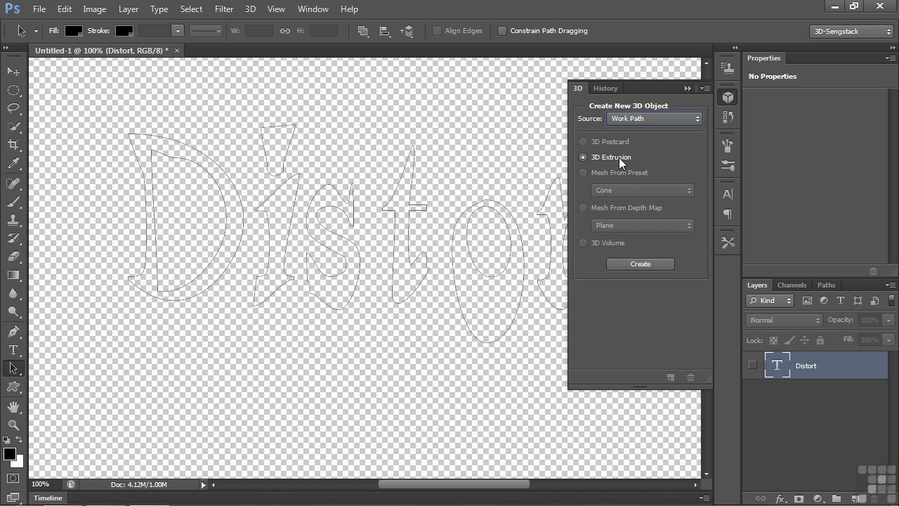
click(639, 263)
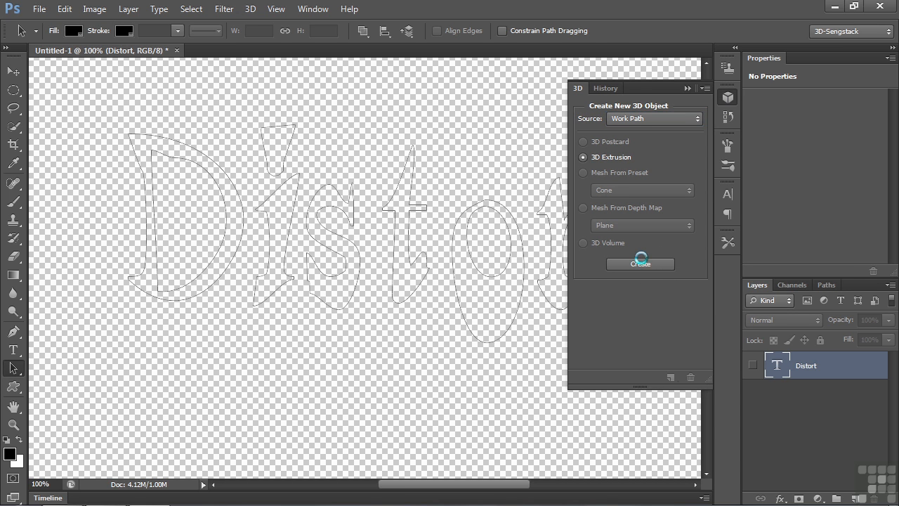
click(640, 263)
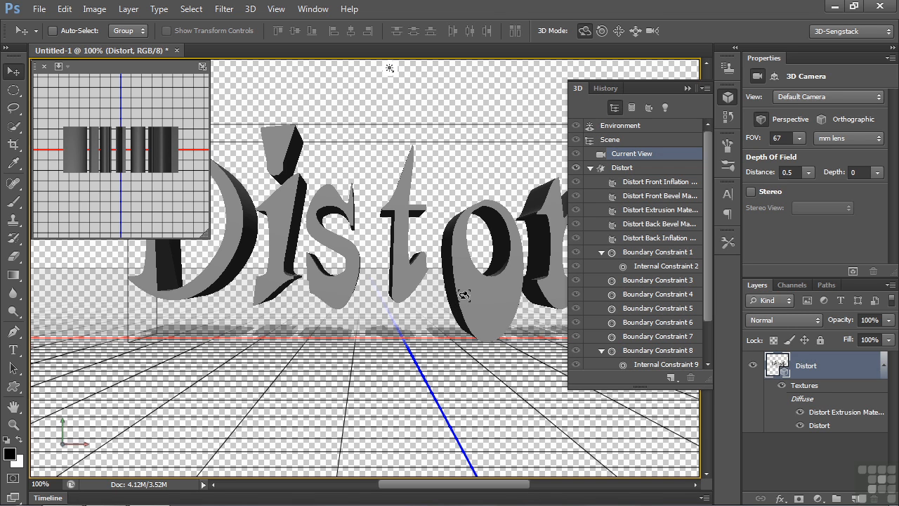
- Select the extruded Distort mesh and open the 3D menu
click(621, 167)
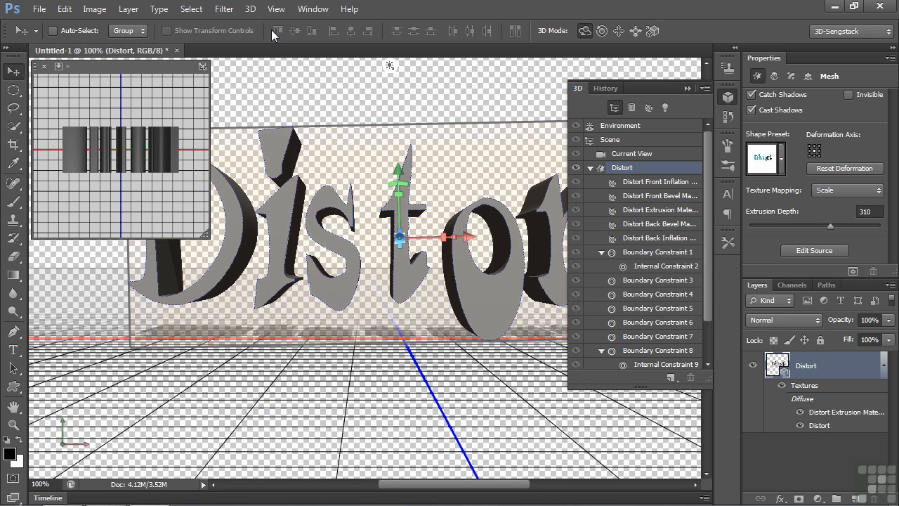
click(250, 9)
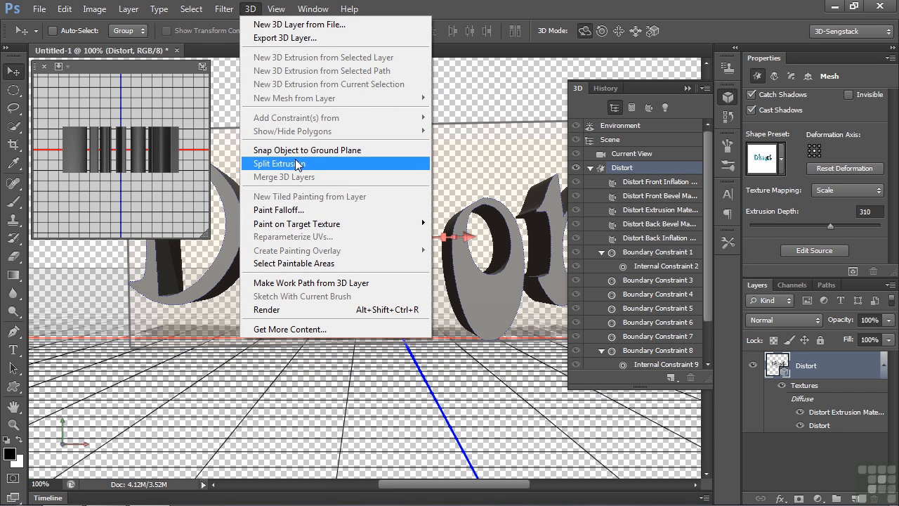
- Run Split Extrusion, accept the animation warning, and expand the new letter group
click(280, 163)
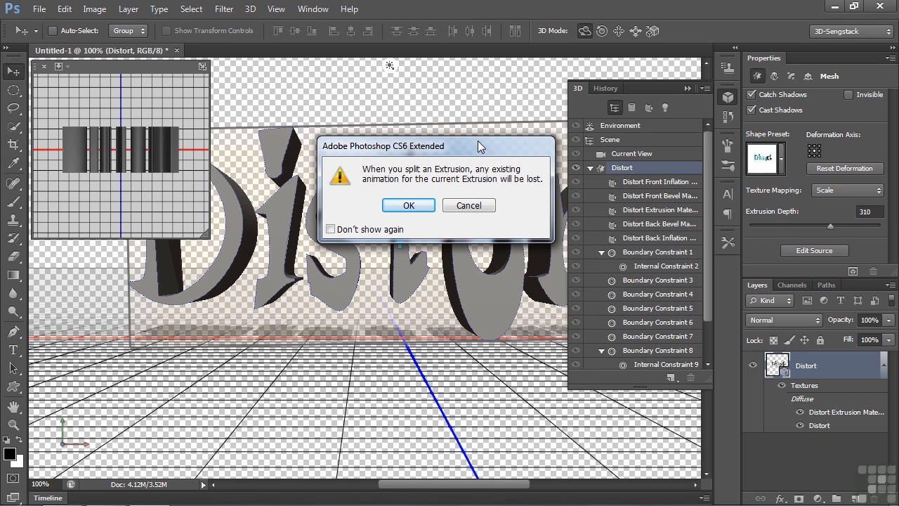
click(408, 205)
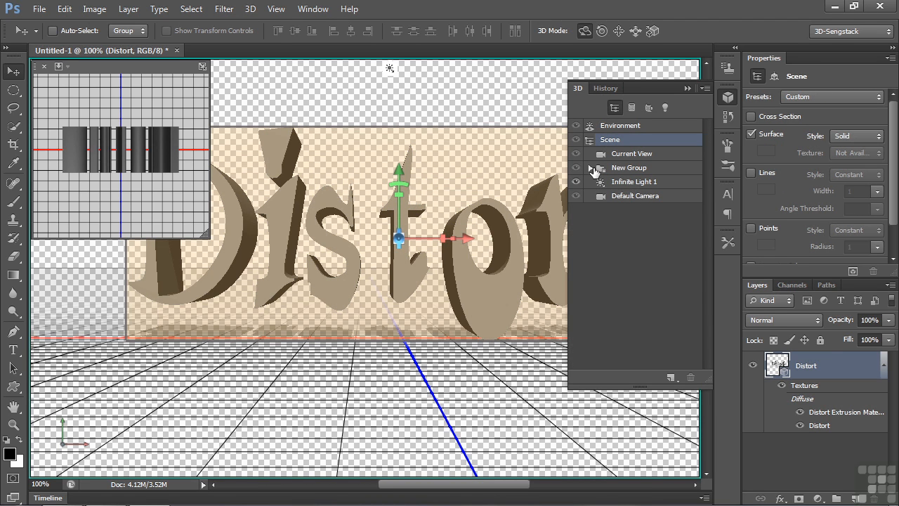
click(632, 181)
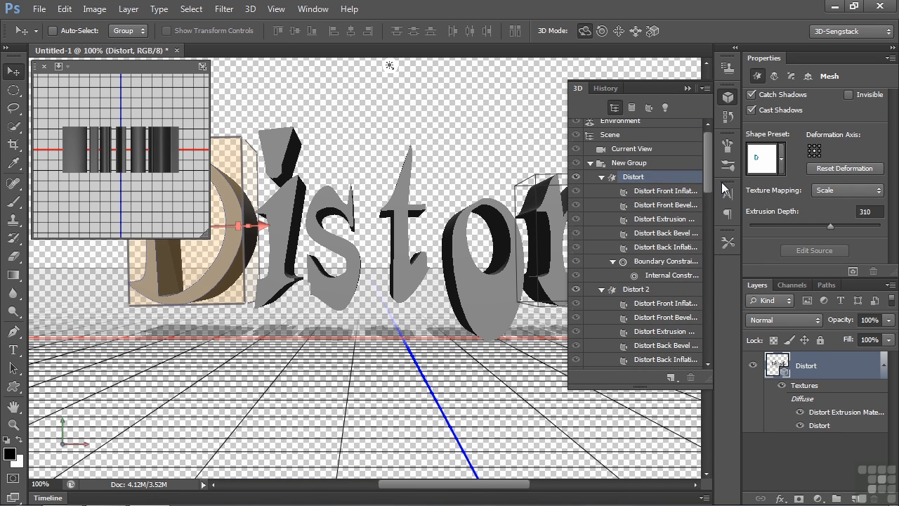
- Go through the split letter meshes, selecting the i and o, then the D
click(636, 288)
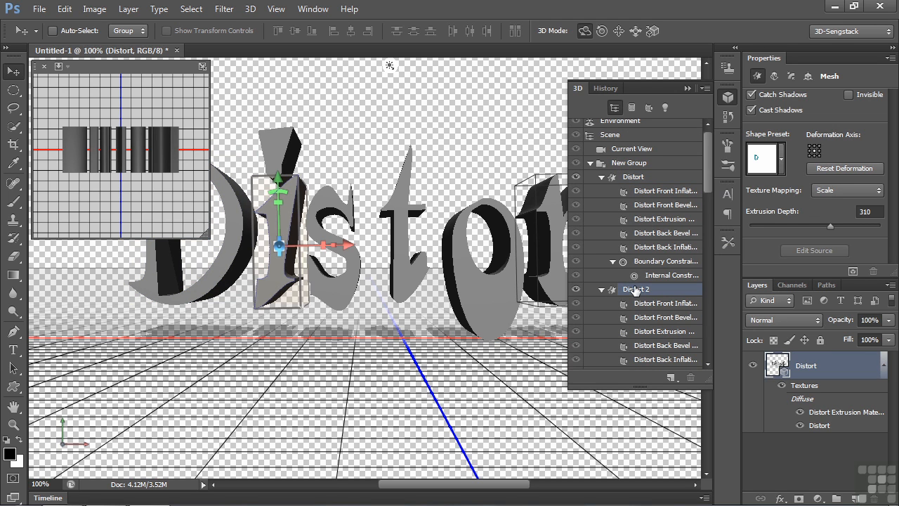
scroll(down, 3)
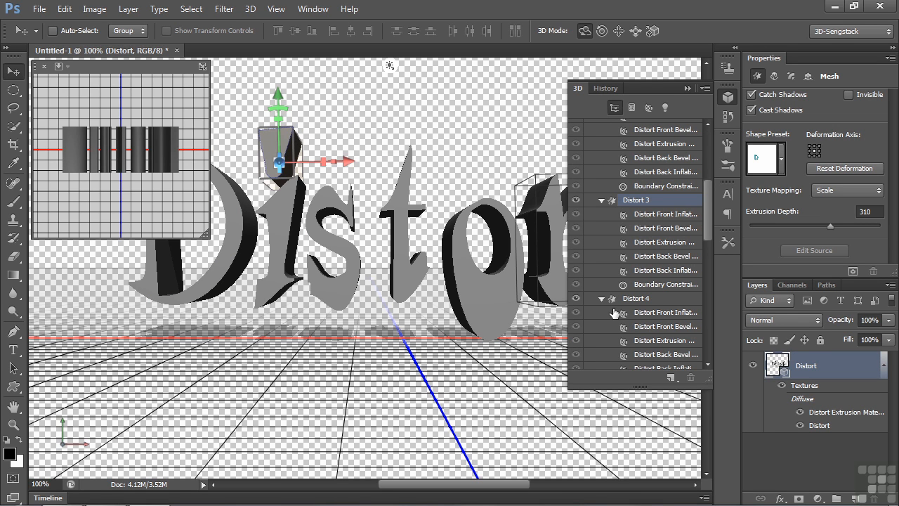
scroll(down, 3)
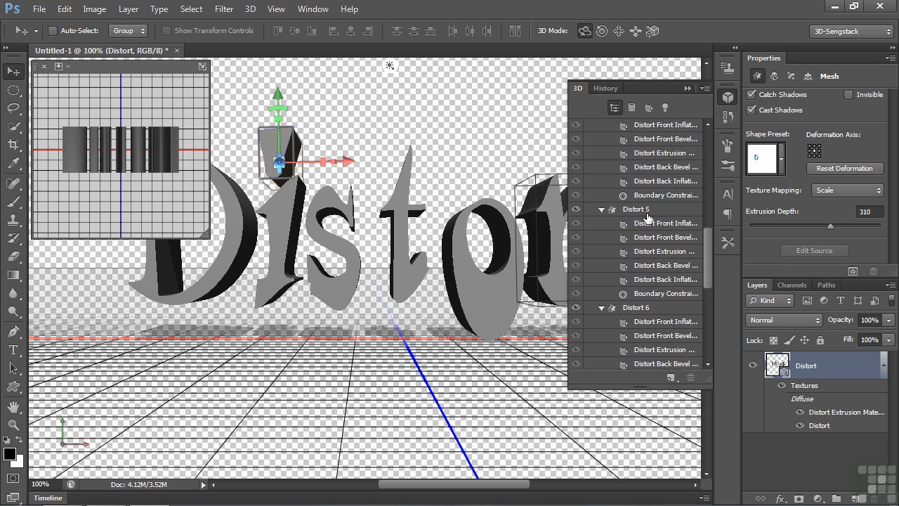
click(636, 307)
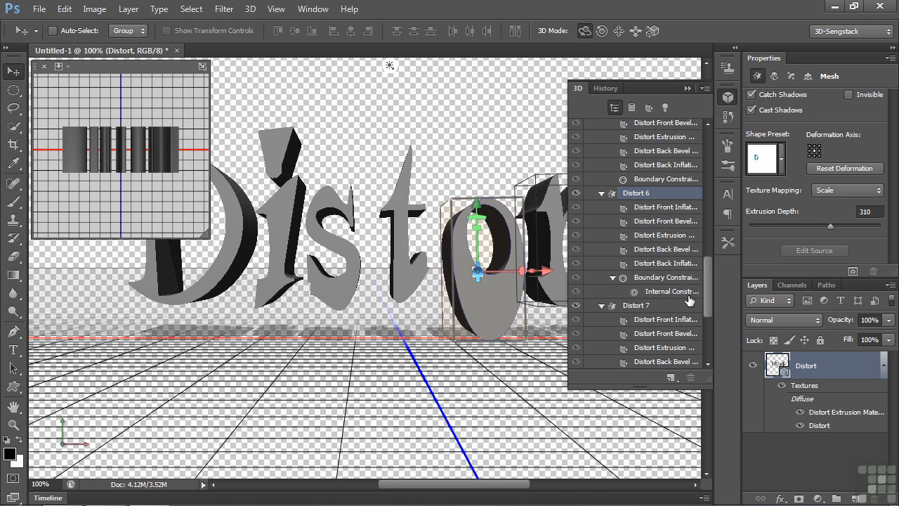
click(671, 291)
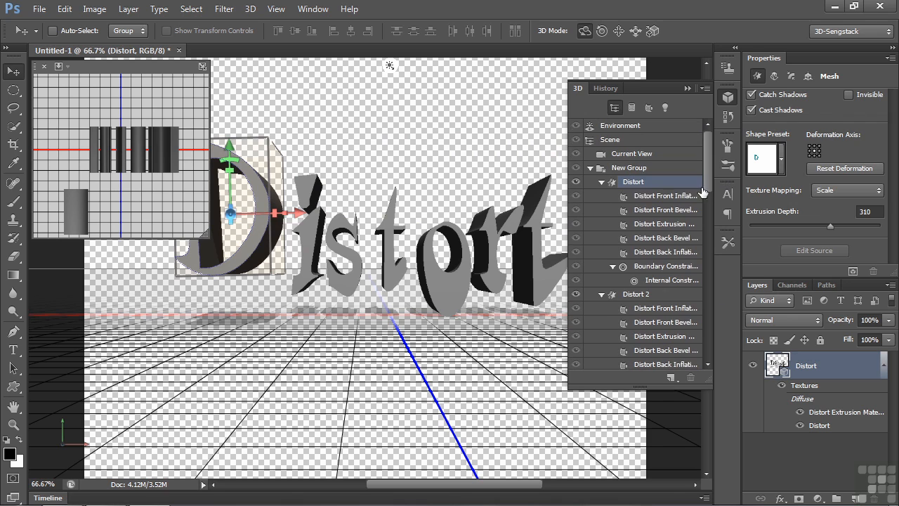
- Set the D's front inflation material diffuse colour to red (f90707)
click(666, 196)
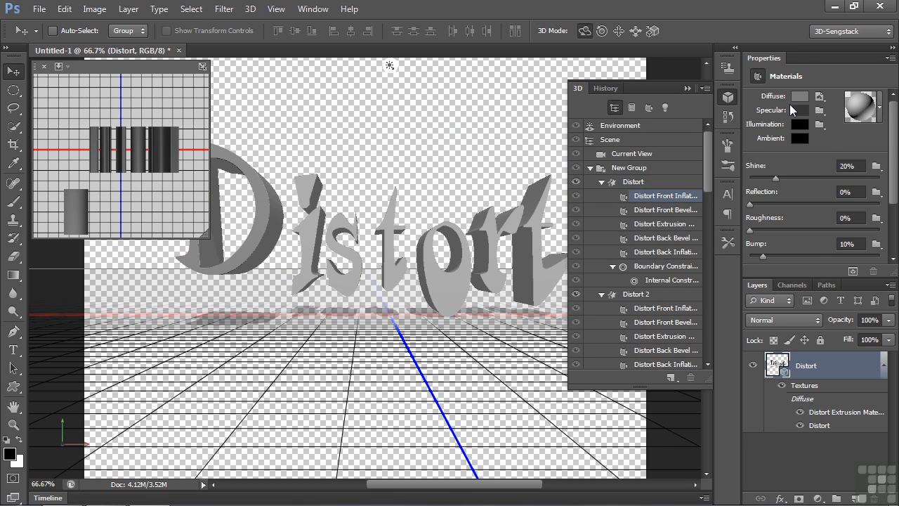
click(799, 96)
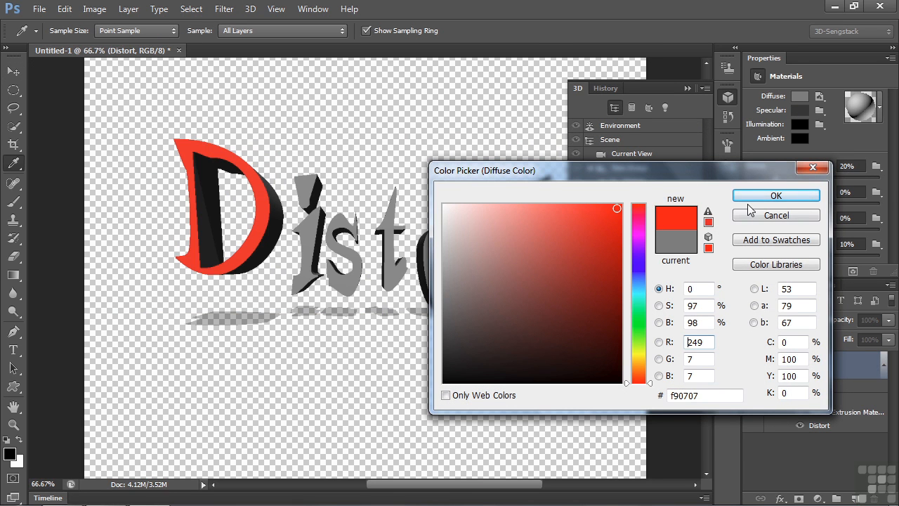
click(775, 195)
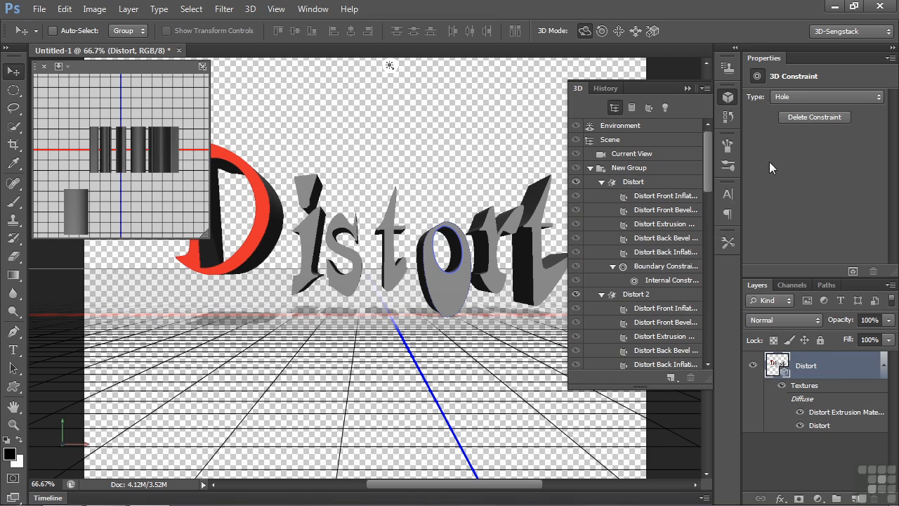
- Set the o's inner-hole constraint Type to Active and widen its front bevel to 7%
click(827, 96)
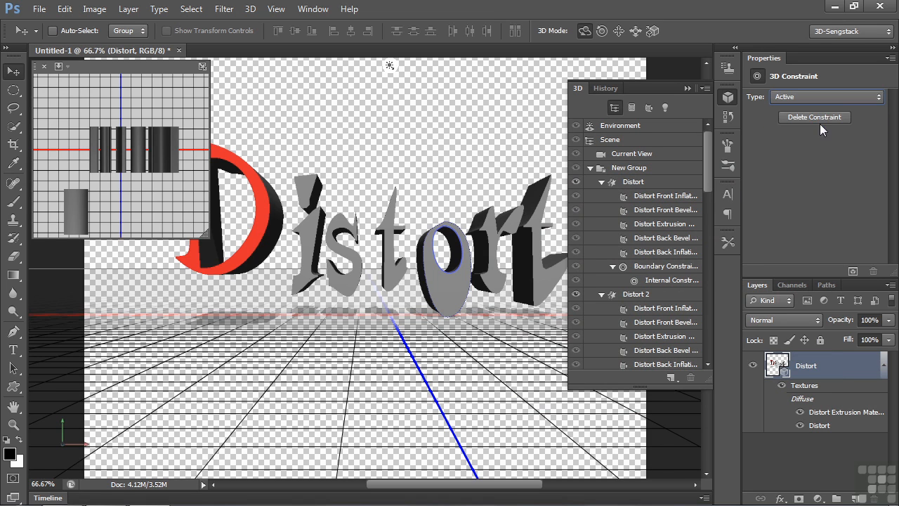
click(449, 264)
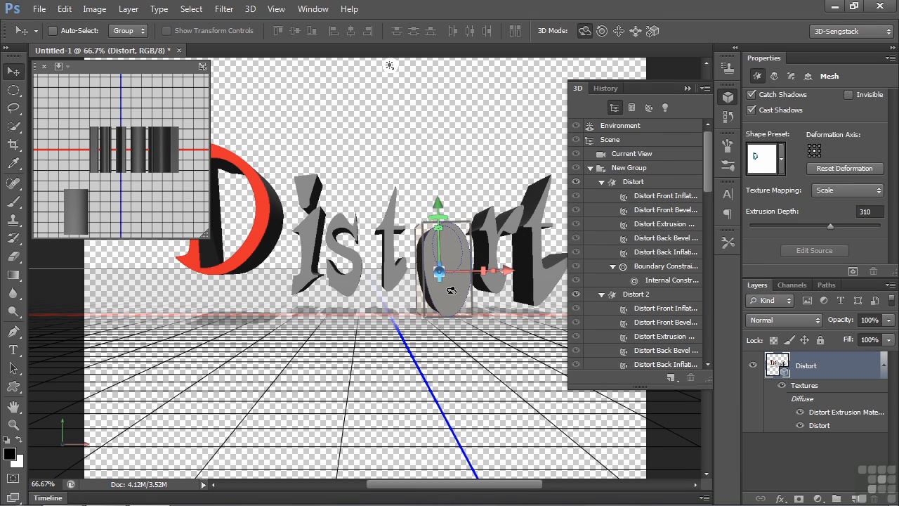
click(791, 76)
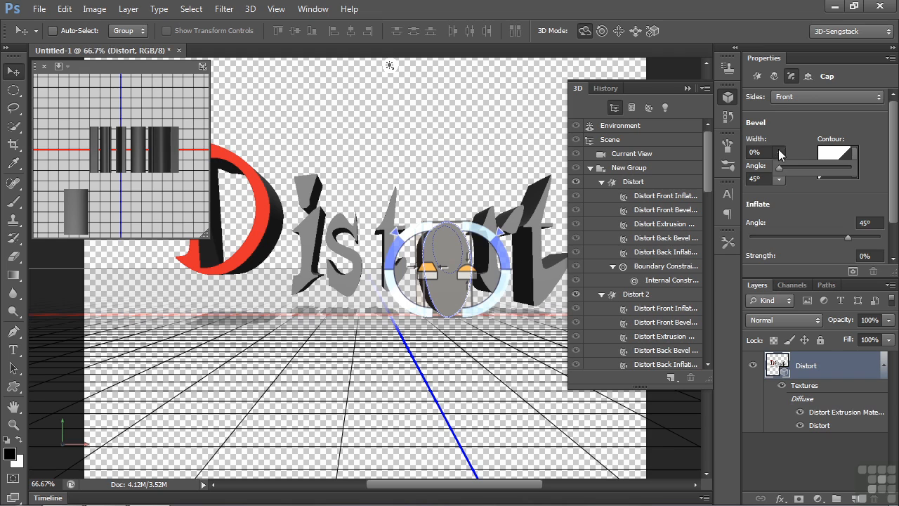
drag(766, 152, 782, 153)
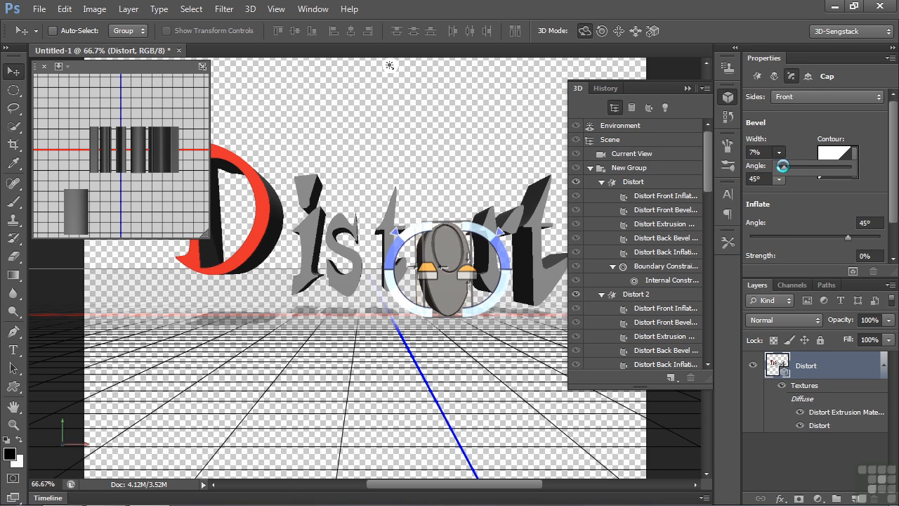